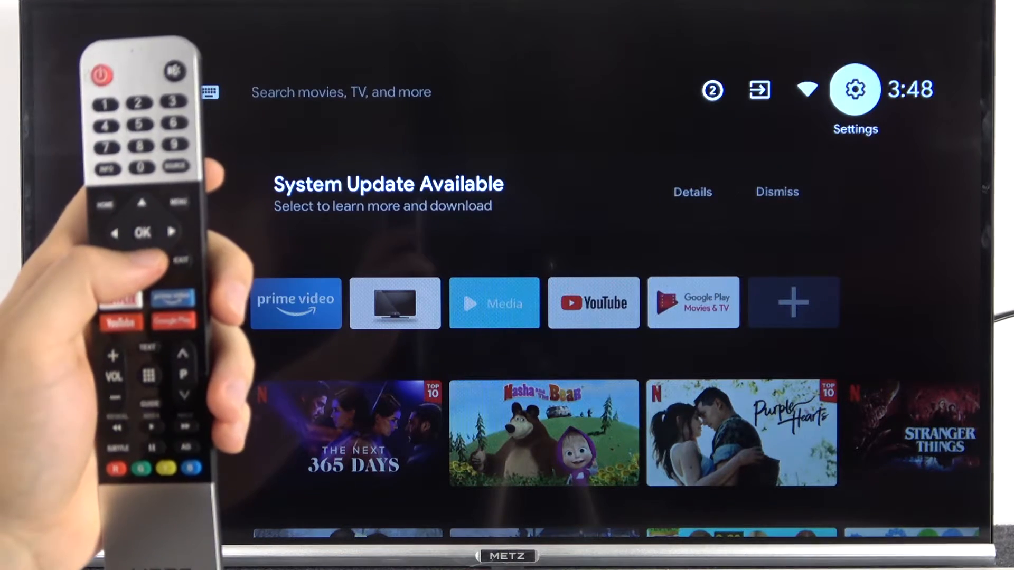
Enter the TV settings via the gear icon at the top right of the home screen
left_click(854, 89)
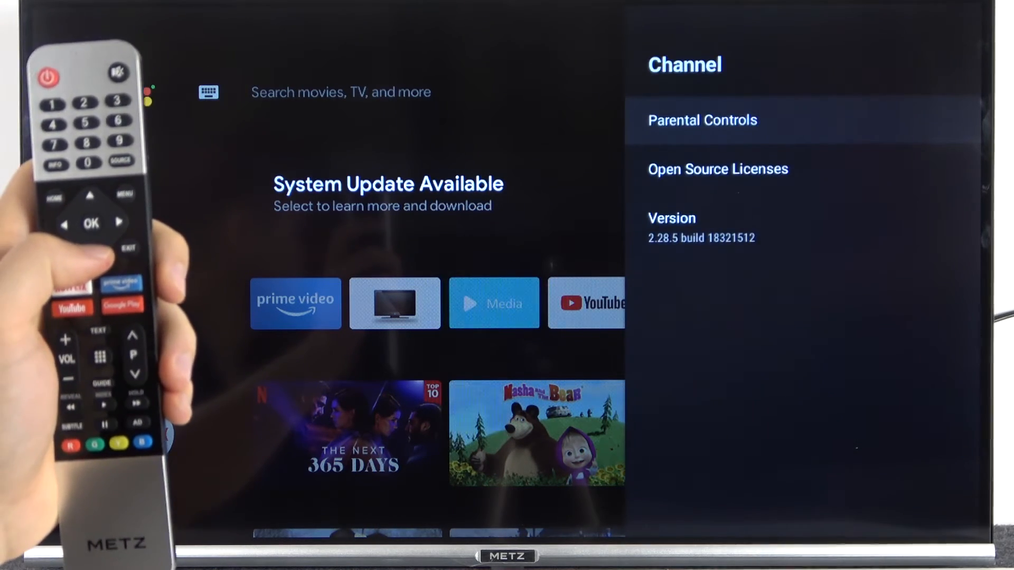
Enter Parental Controls, showing program restrictions, blocked inputs and Change PIN
left_click(701, 120)
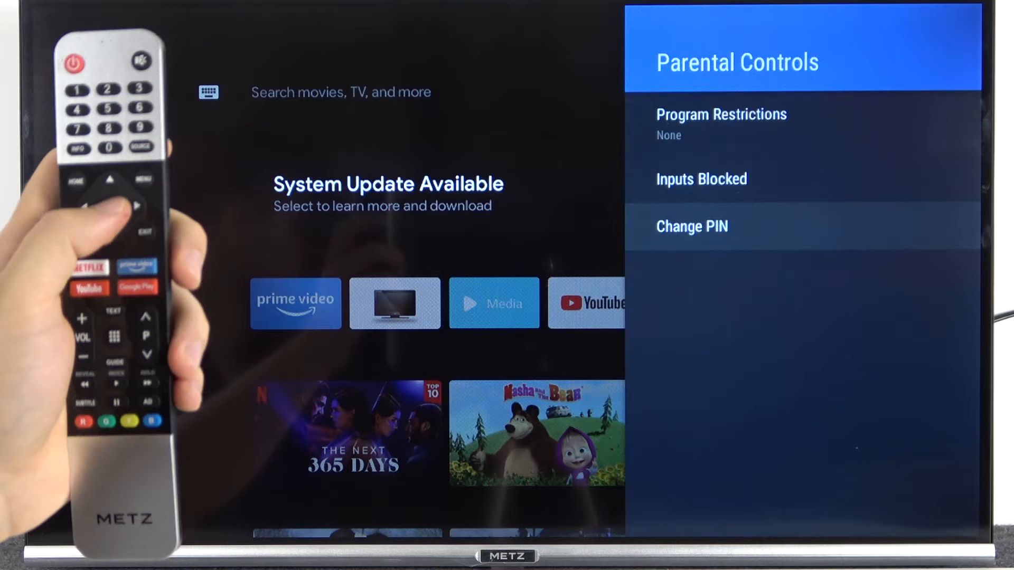
Choose Change PIN so the TV prompts for the current four-digit PIN
left_click(692, 226)
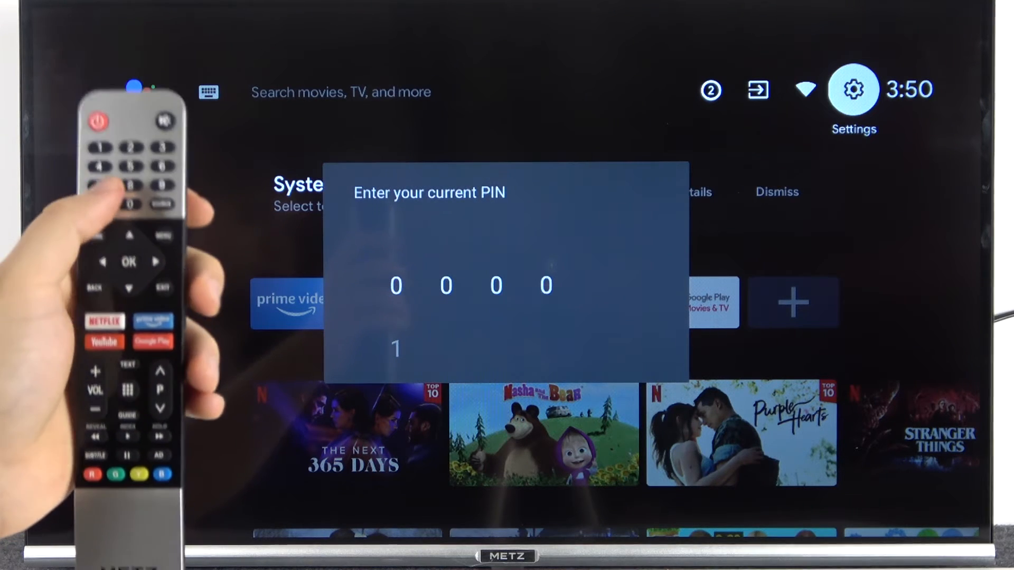